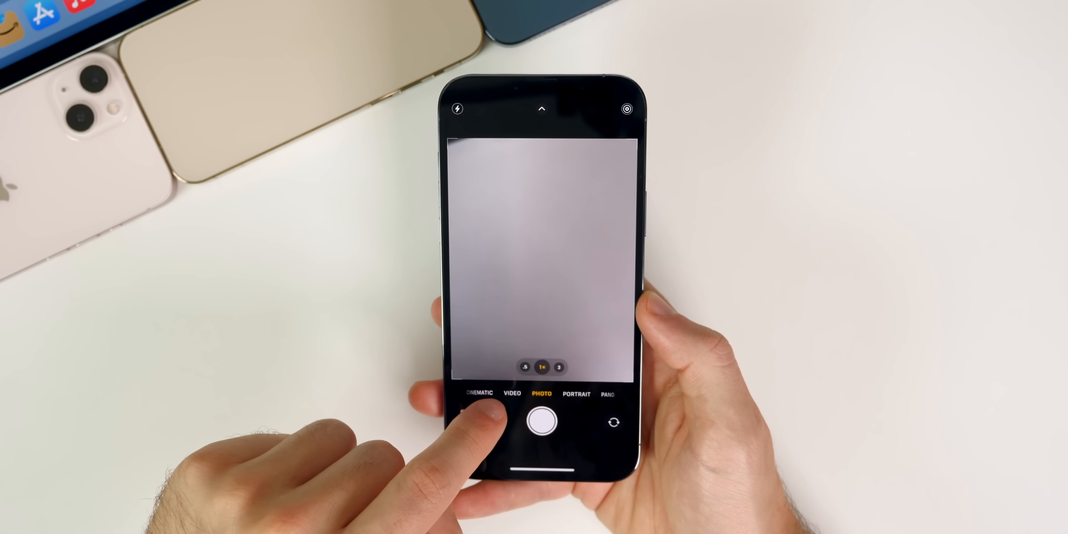
- Turn on Apple ProRes in Camera Formats and return to the Camera settings list
click(541, 422)
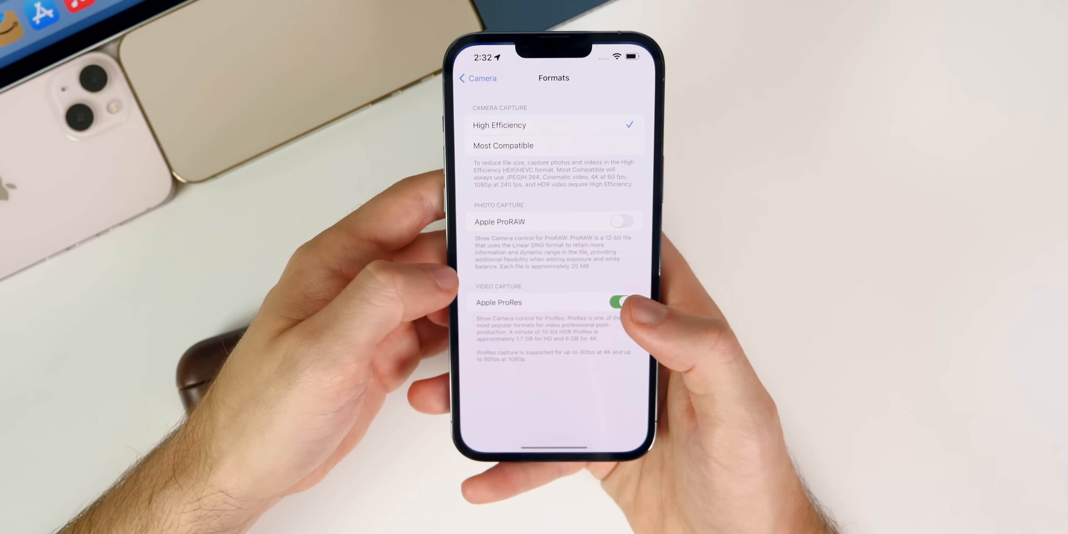
click(477, 78)
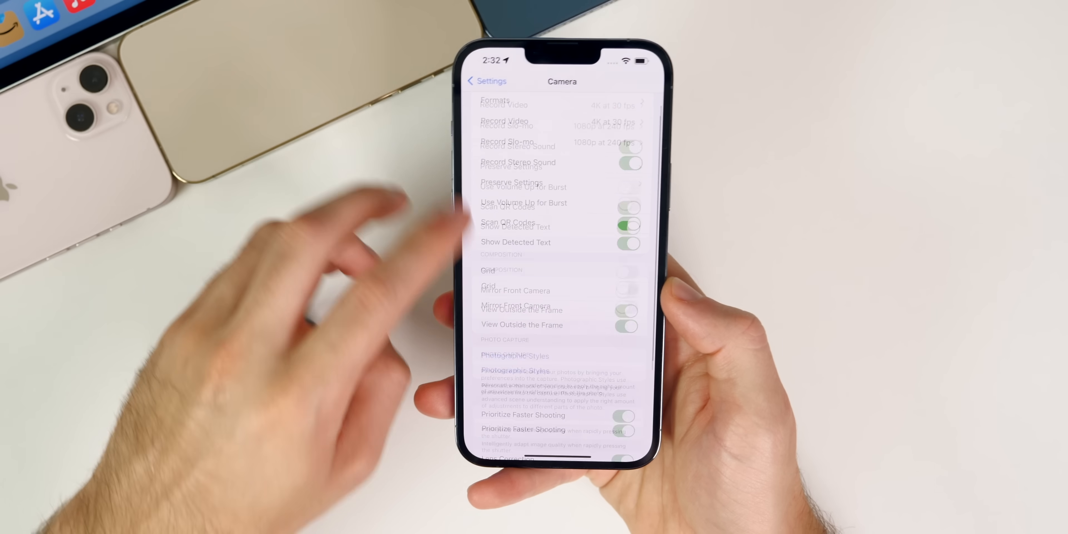
scroll(down, 3)
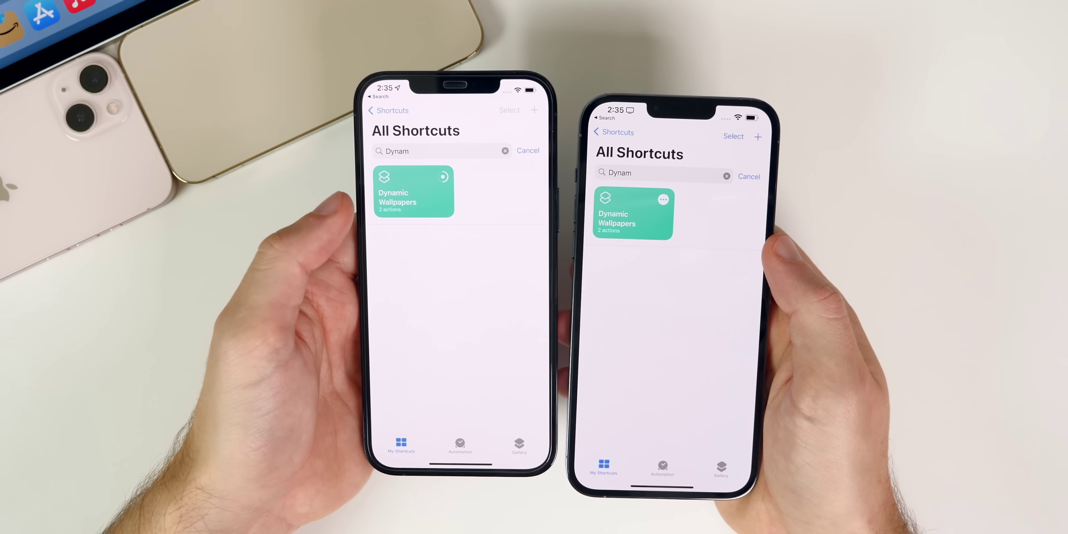
- Search All Shortcuts for 'Dynam' to find the Dynamic Wallpapers shortcut
click(413, 191)
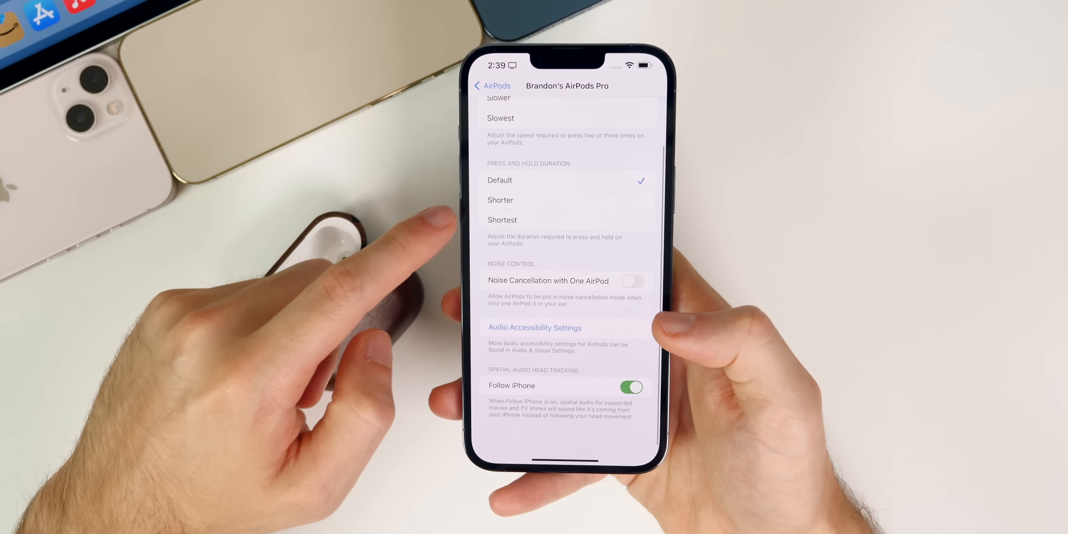
- In AirPods Audio Accessibility, turn on Headphone Accommodations tuned for Brightness
click(535, 327)
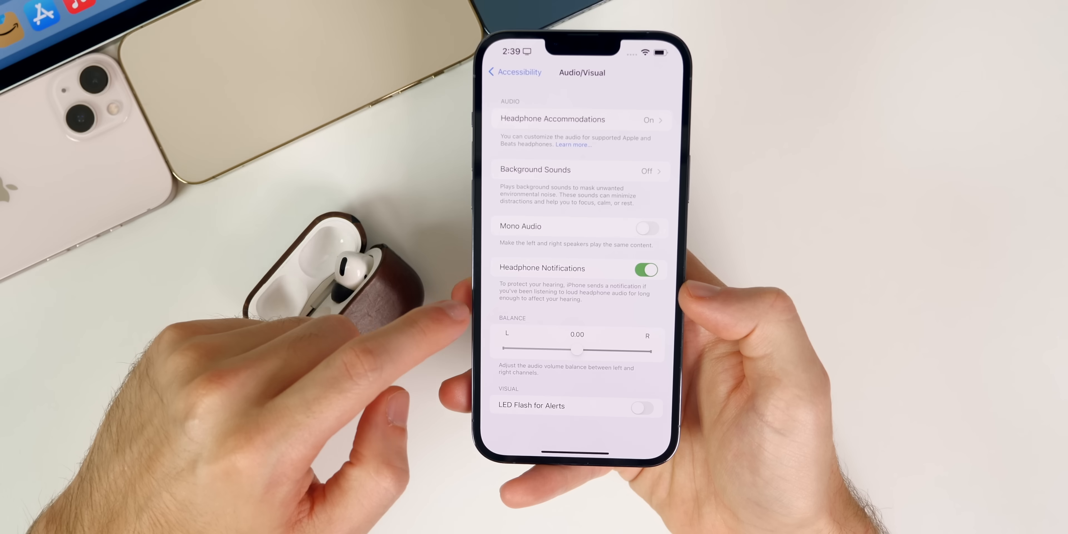
click(577, 119)
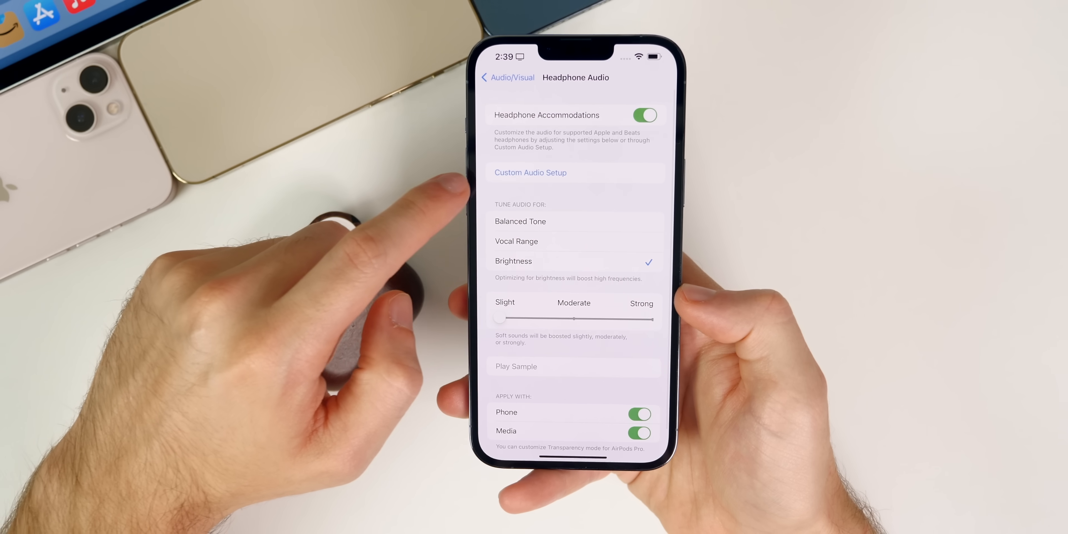
click(530, 172)
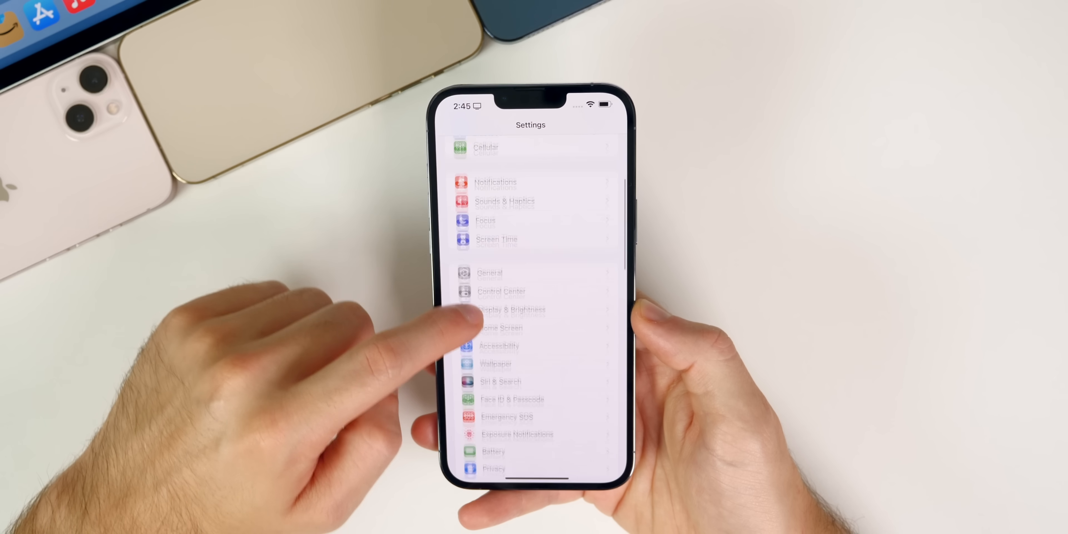
- Scroll through the top-level Settings list
scroll(up, 3)
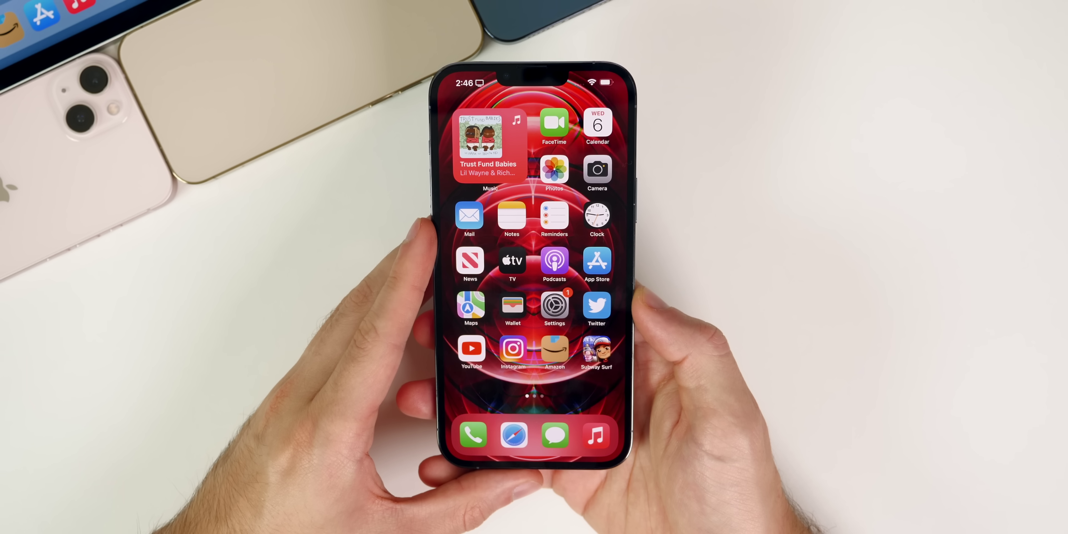
- In Settings > Music, show the EQ presets list with Off still checked
click(554, 307)
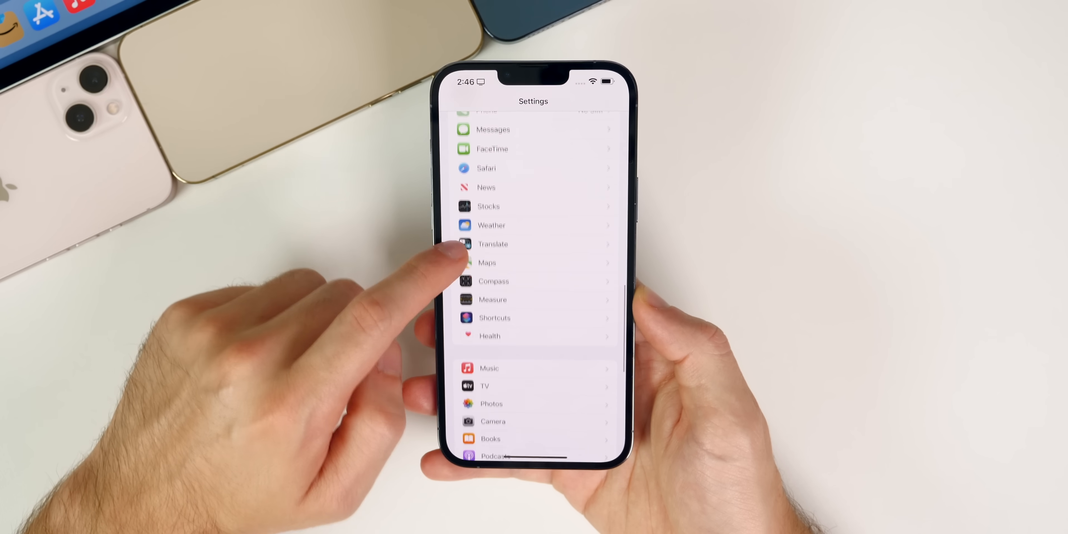
click(489, 368)
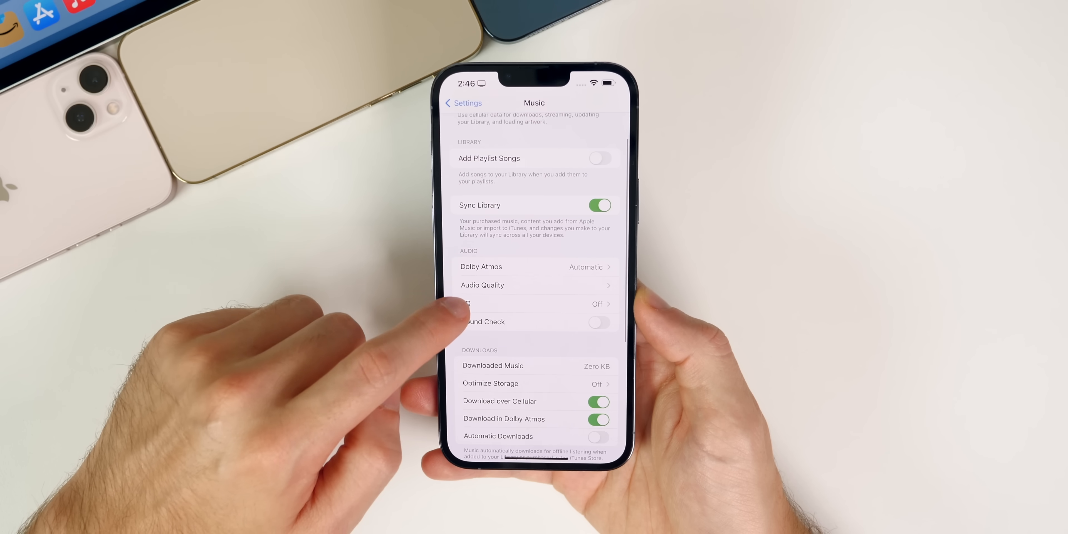
click(534, 304)
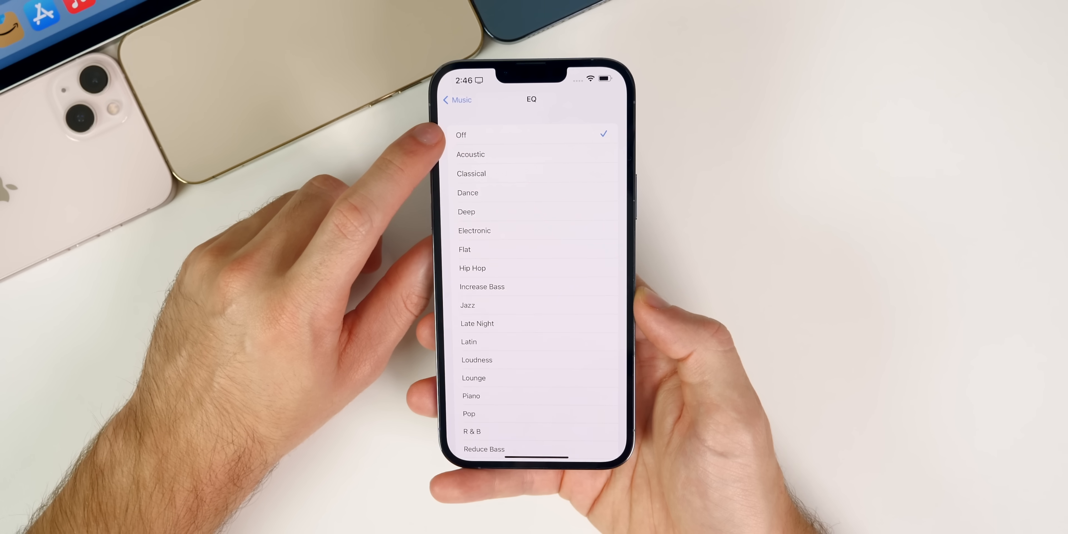
- Leave Settings and return to the Home Screen page with the Calendar widget
click(456, 99)
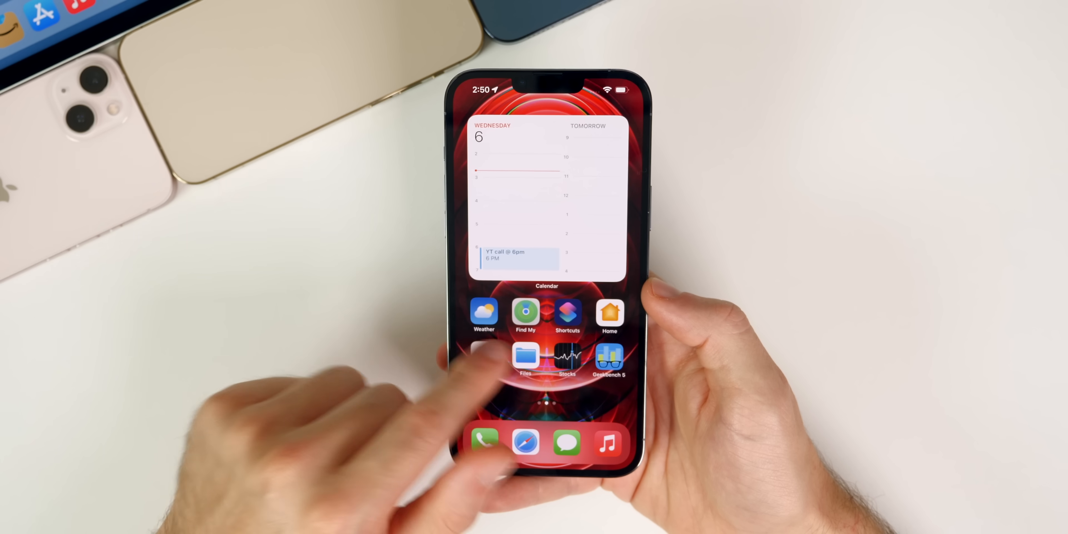
scroll(left, 3)
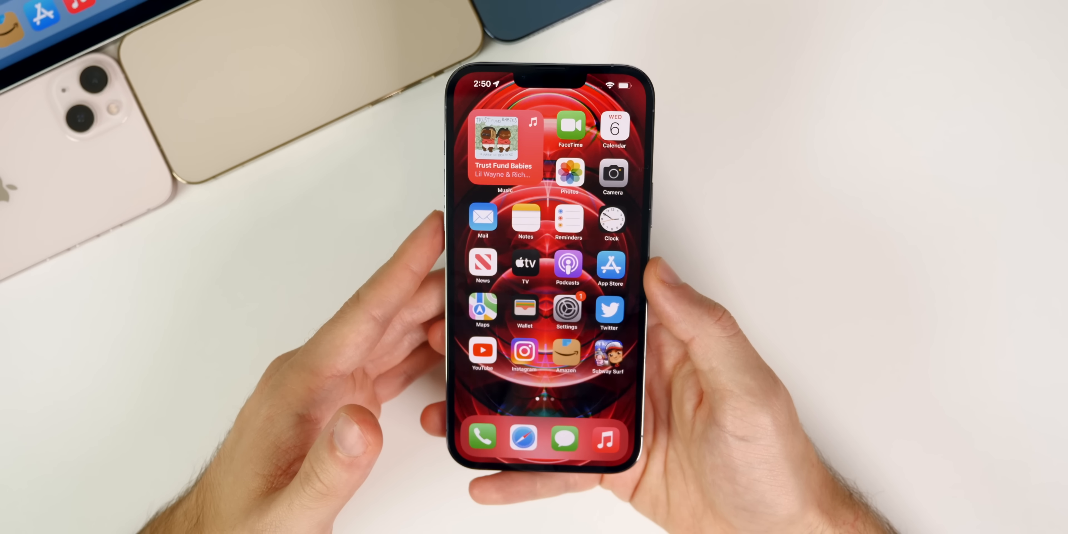
scroll(left, 3)
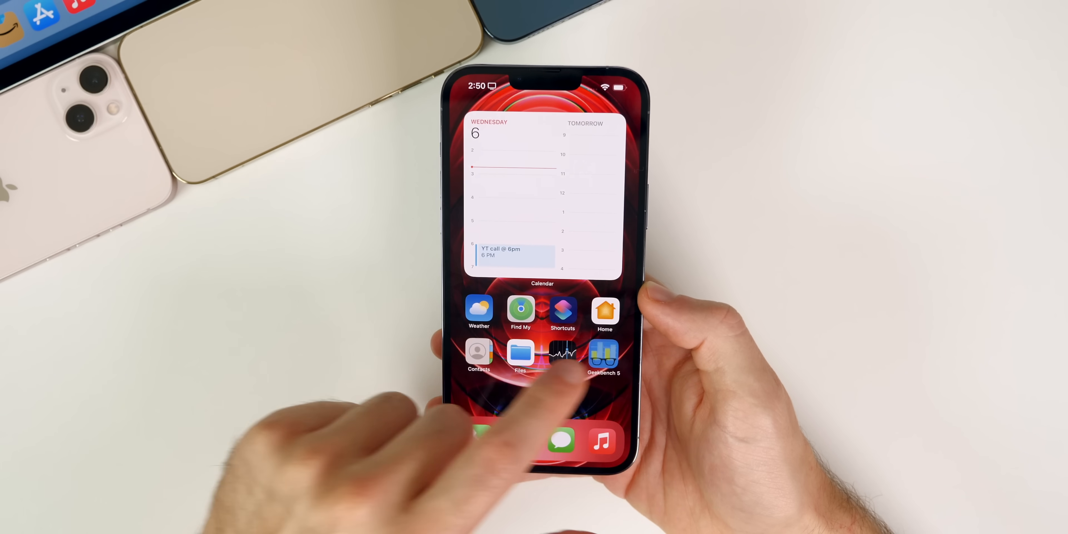
- Launch Geekbench 5, then return to the first Home Screen page with the Music widget
click(603, 351)
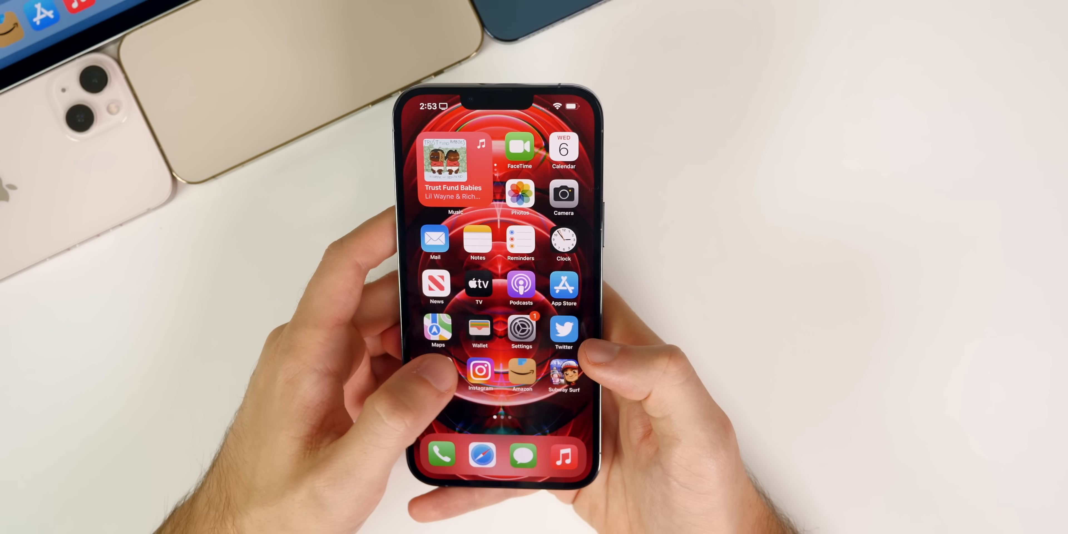
drag(585, 102, 586, 273)
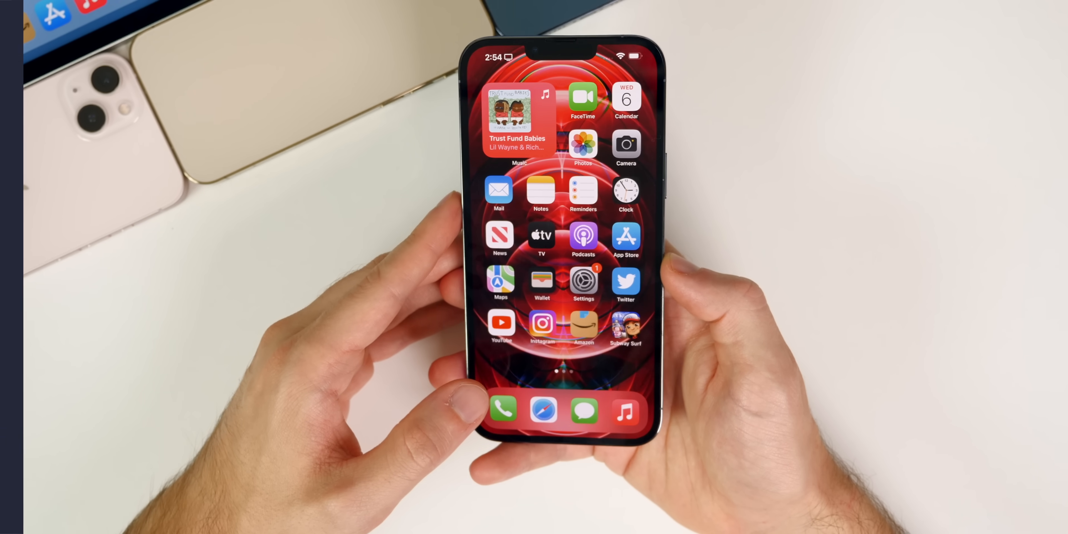
- Swipe to the Home Screen page with the Calendar widget and Geekbench 5
click(625, 95)
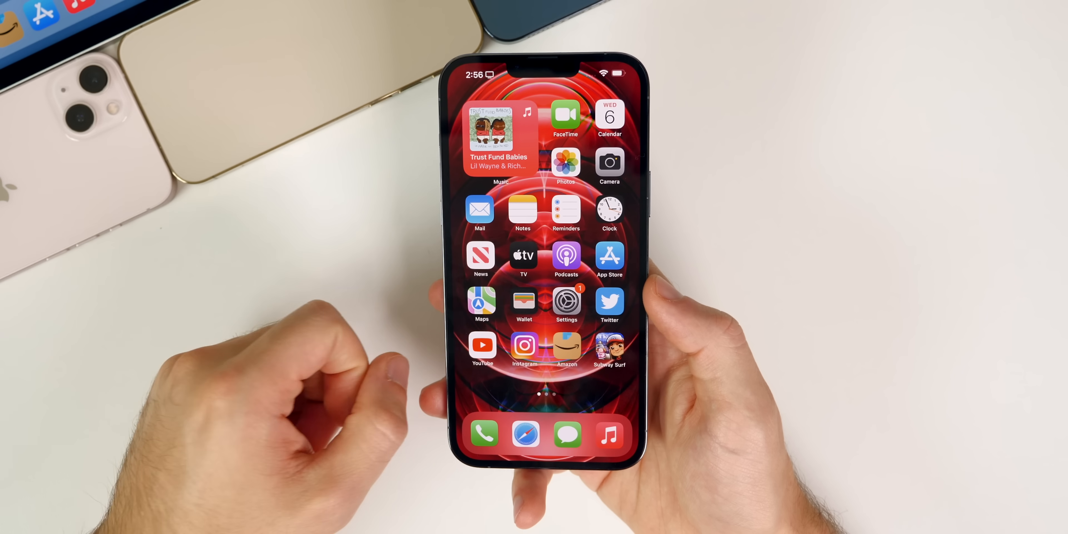
scroll(left, 3)
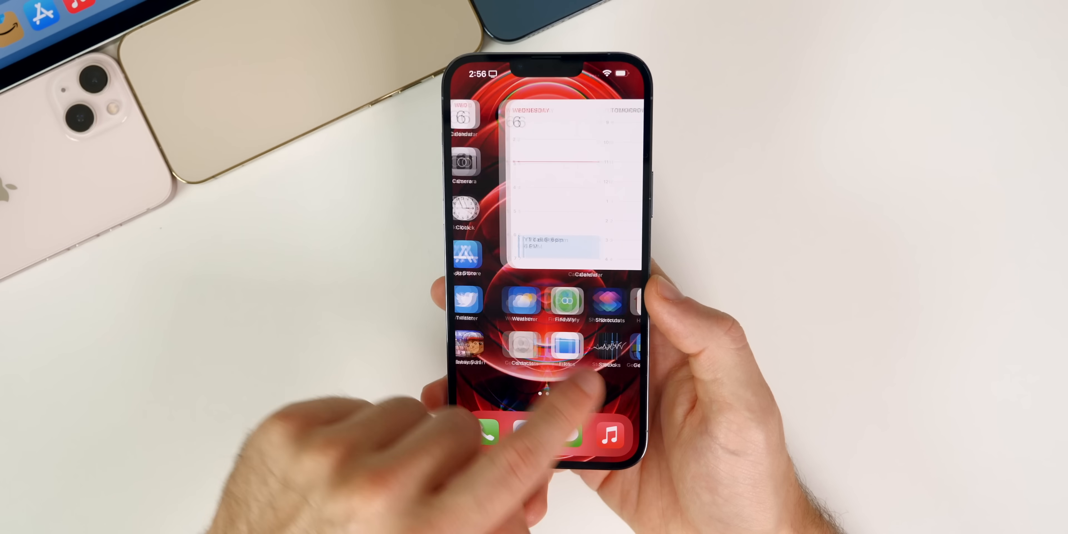